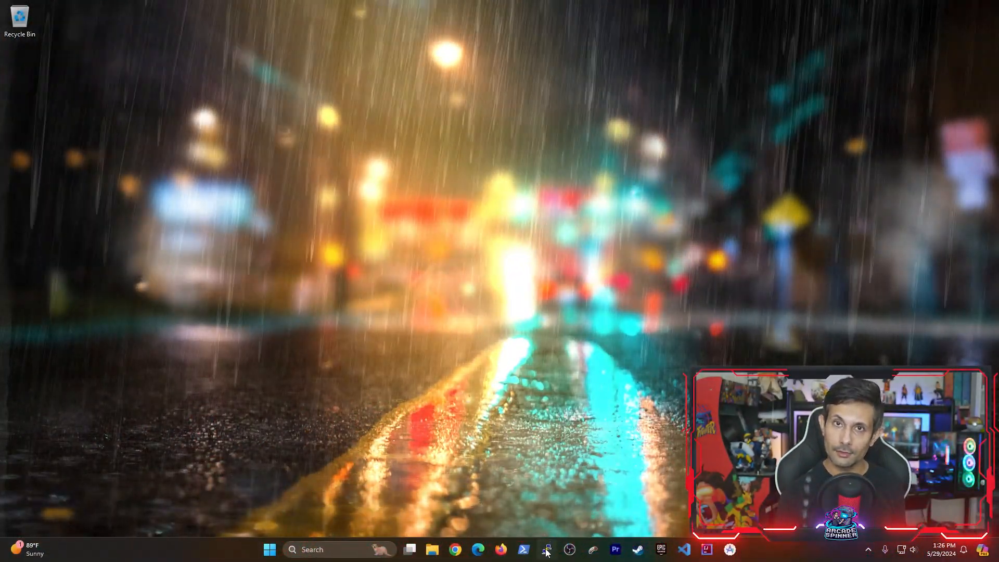
# Launch the Raspberry Pi SSH session from the taskbar and maximize the PuTTY window
pyautogui.click(547, 550)
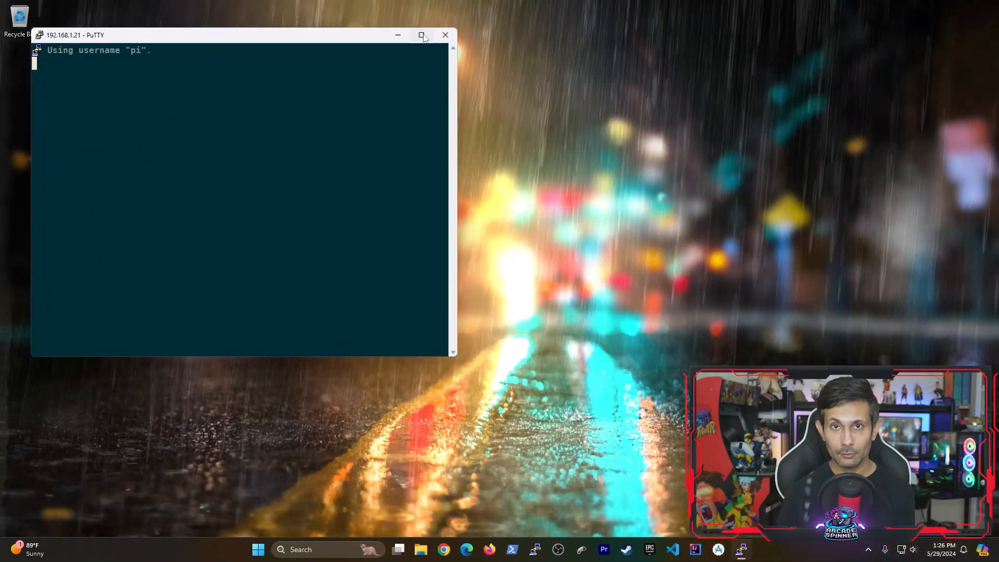
pyautogui.click(422, 34)
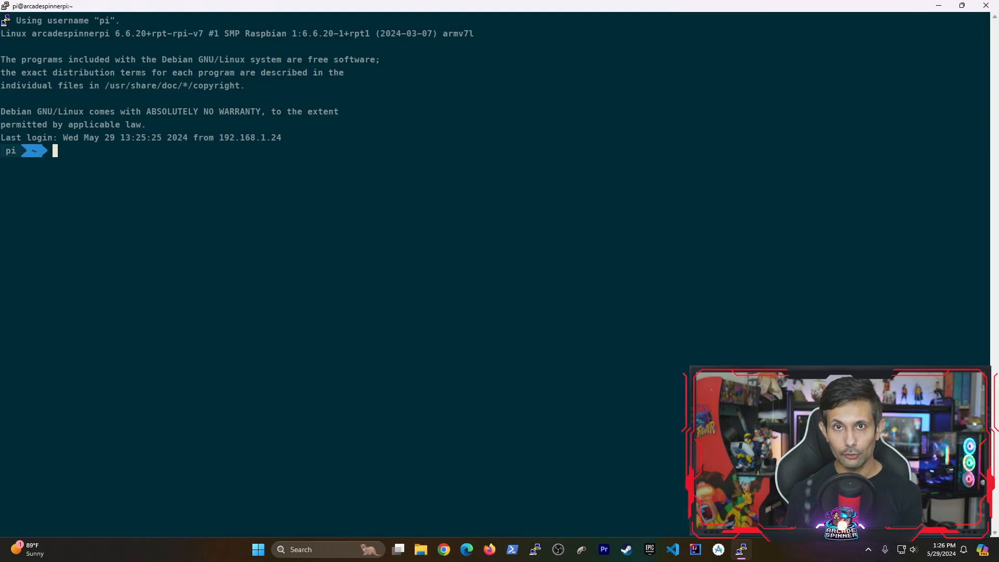
# Run sudo apt update to refresh package lists, showing 23 upgradable packages
pyautogui.write('sudo apt-')
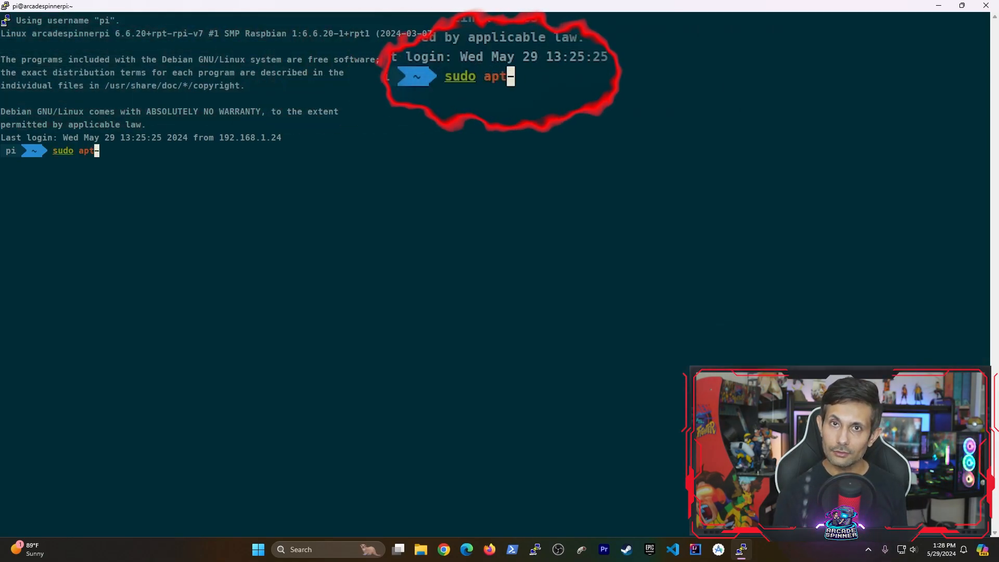
pyautogui.write('update')
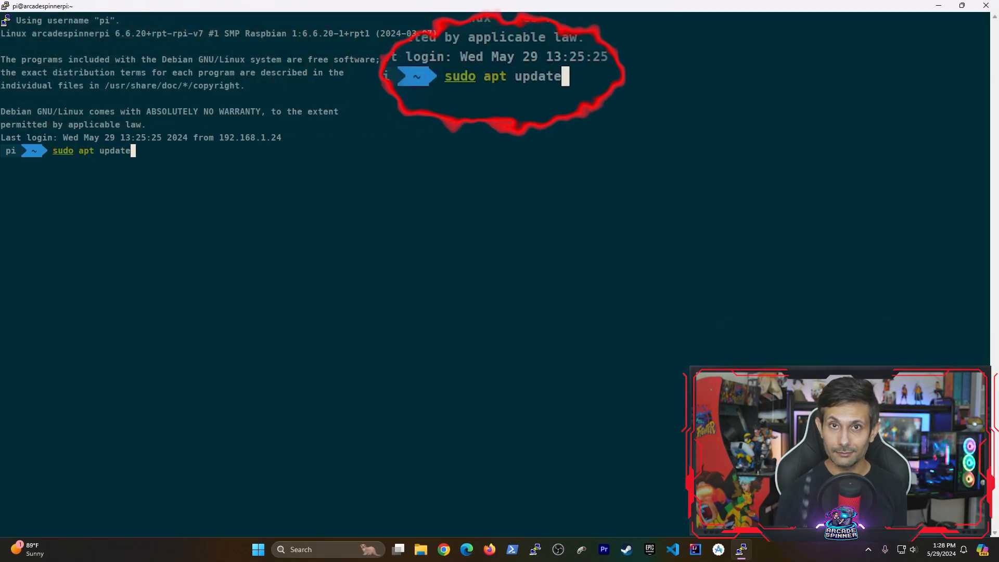
pyautogui.press('Return')
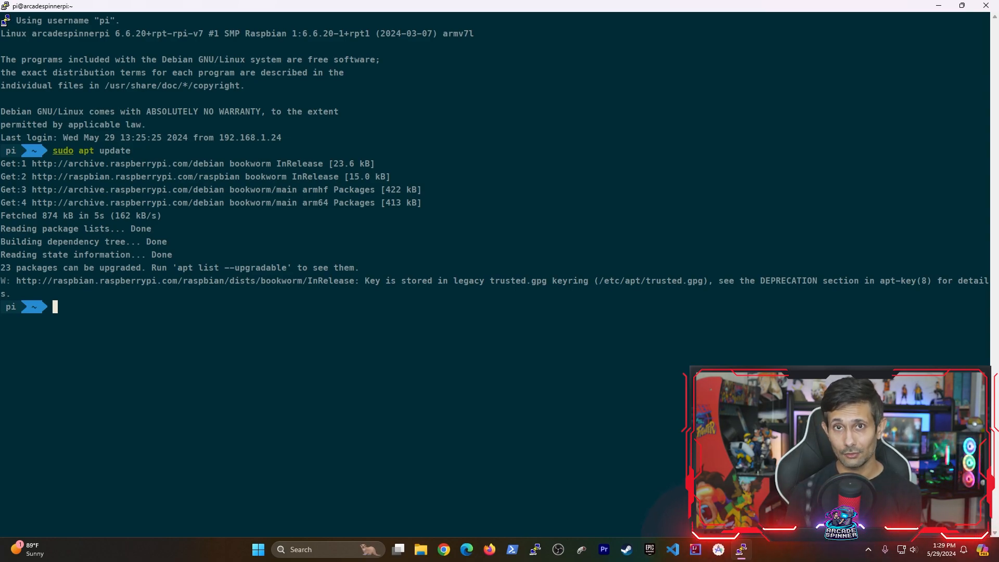
# Install the default-jdk package with sudo apt install, setting up OpenJDK 17
pyautogui.write('sudo apt in')
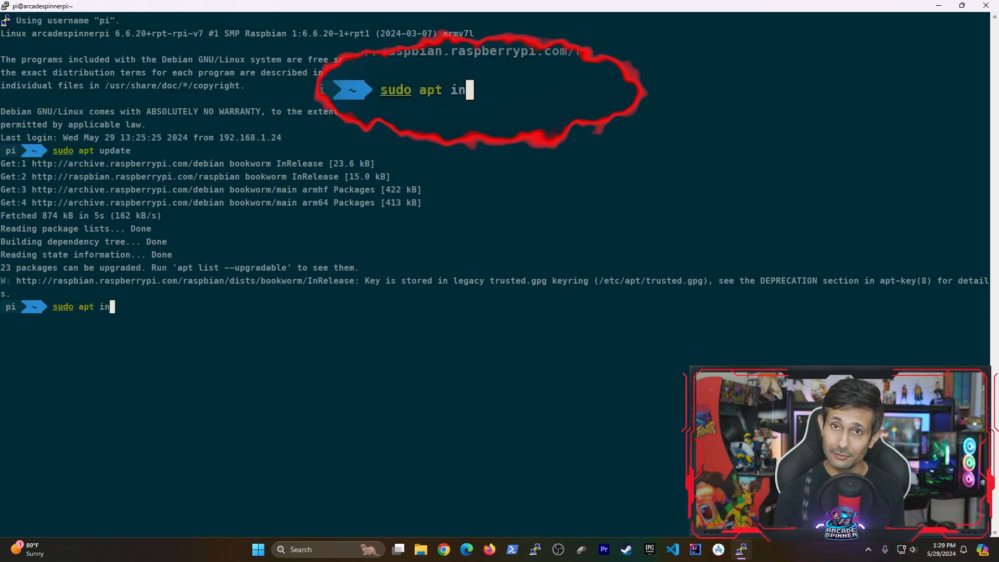
pyautogui.write('stall d')
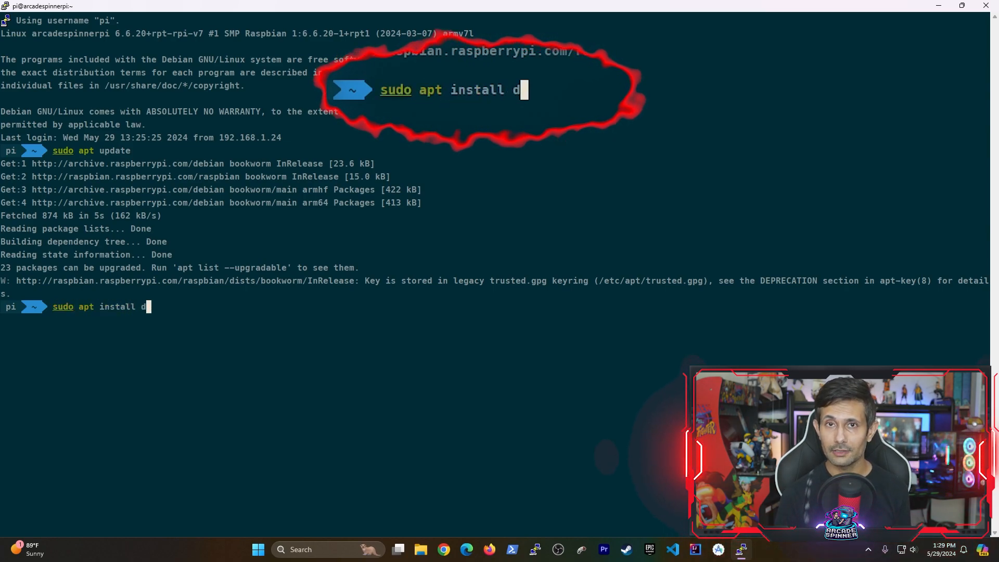
pyautogui.write('efault-jd')
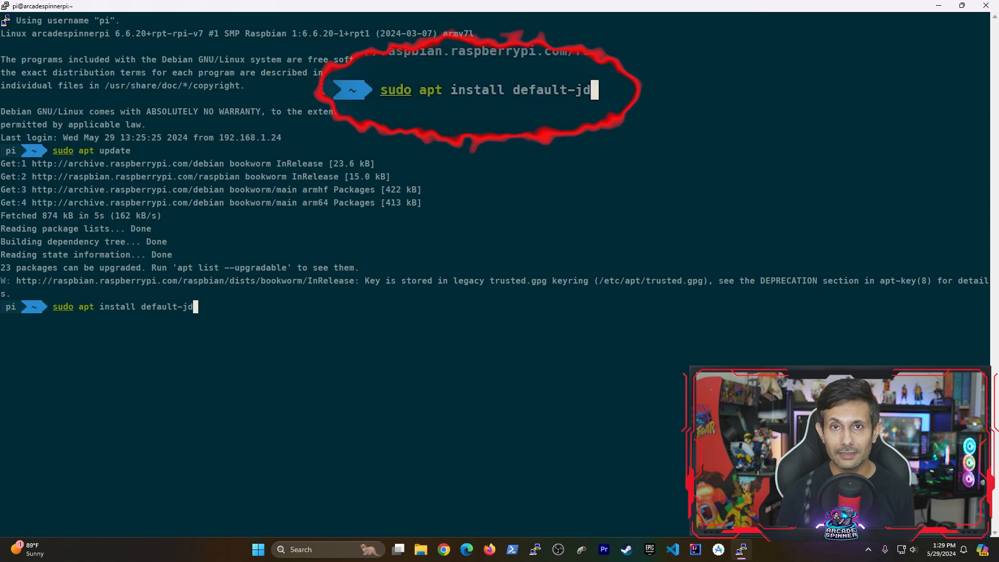
pyautogui.write('k')
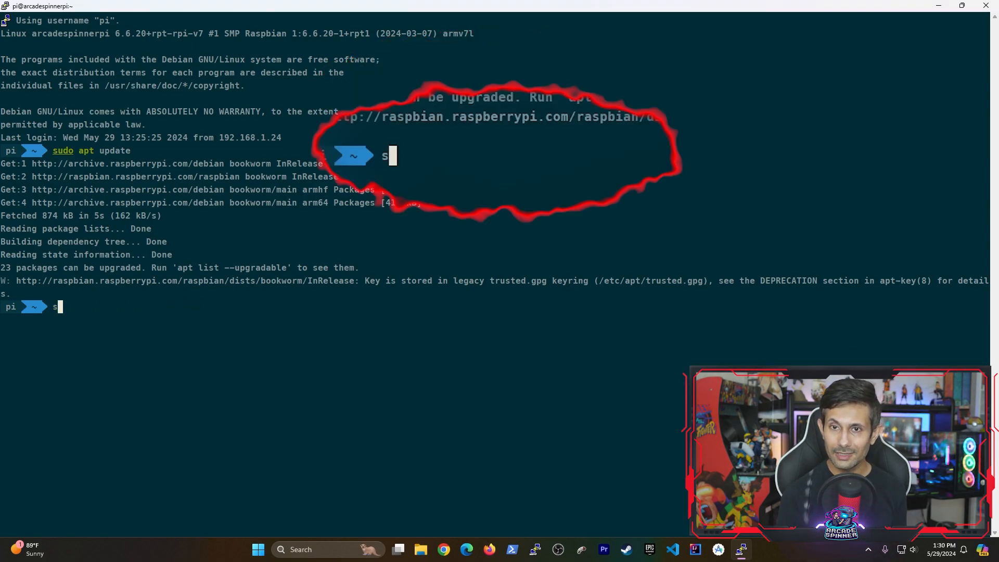
pyautogui.write('sudo apt install')
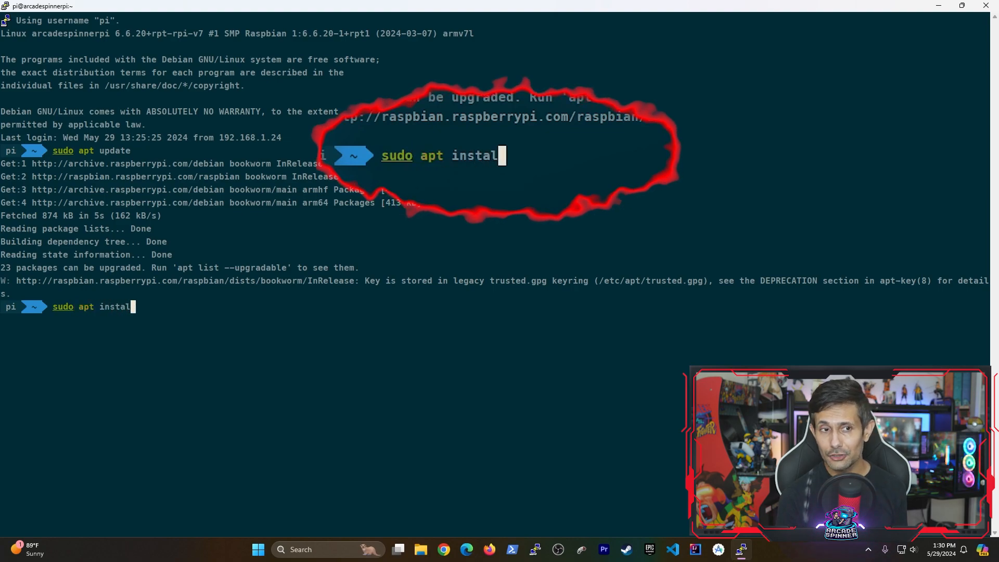
pyautogui.write('op')
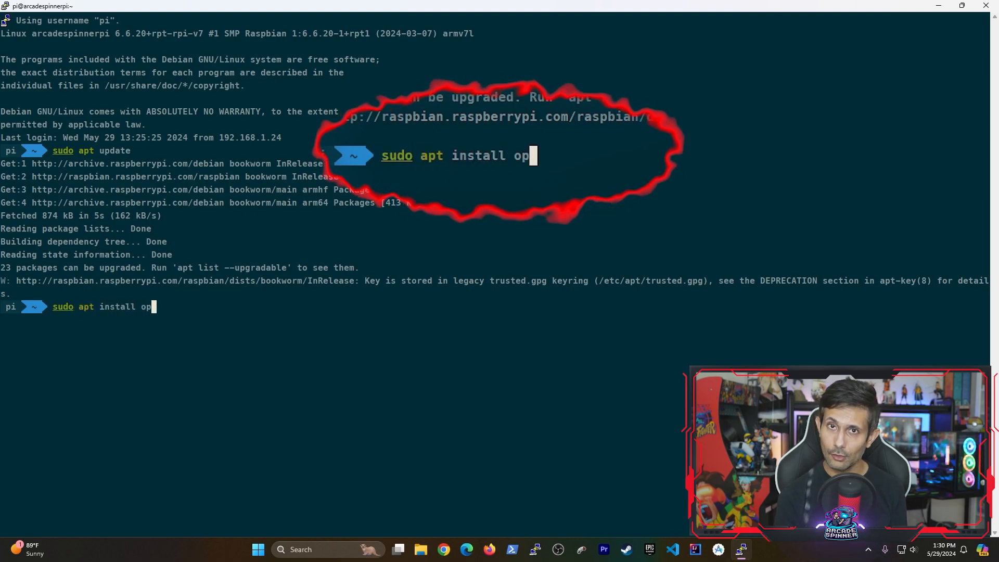
pyautogui.write('njdk')
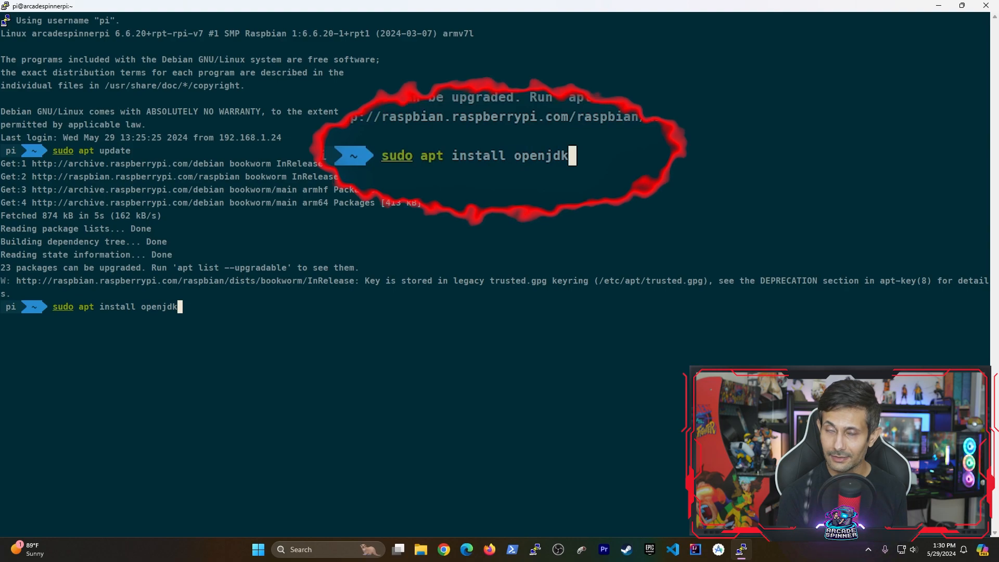
pyautogui.write('-8-')
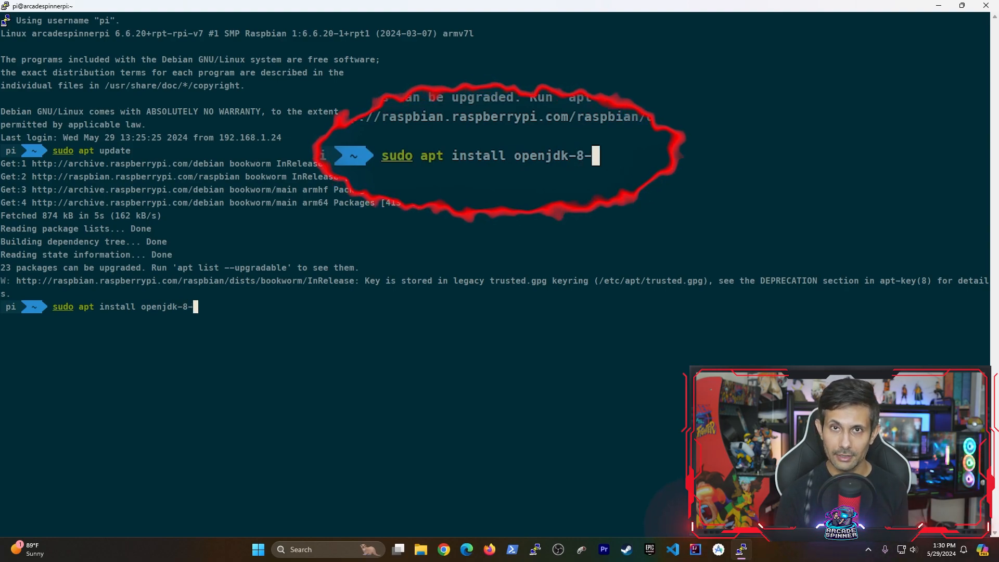
pyautogui.write('jdk')
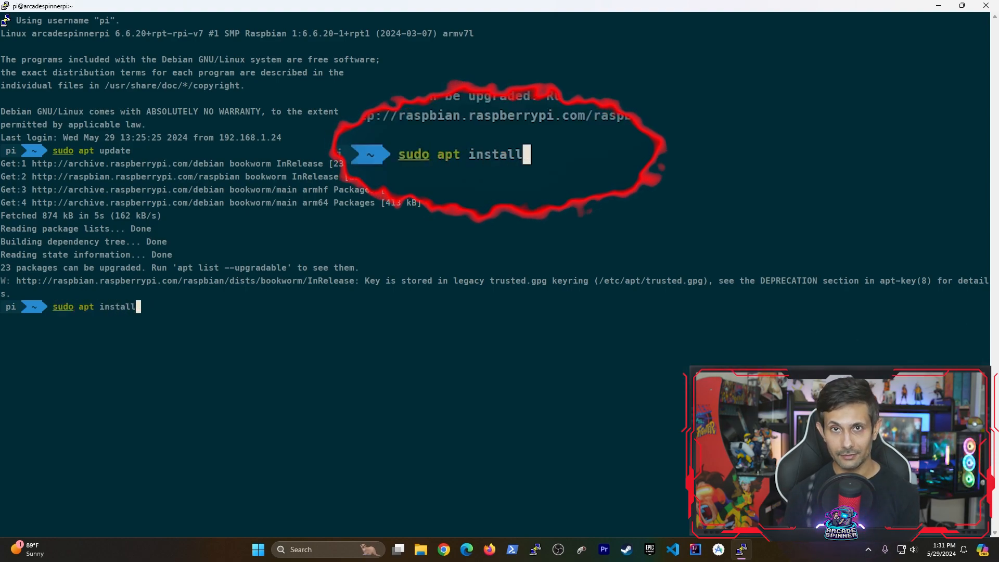
pyautogui.write('default-')
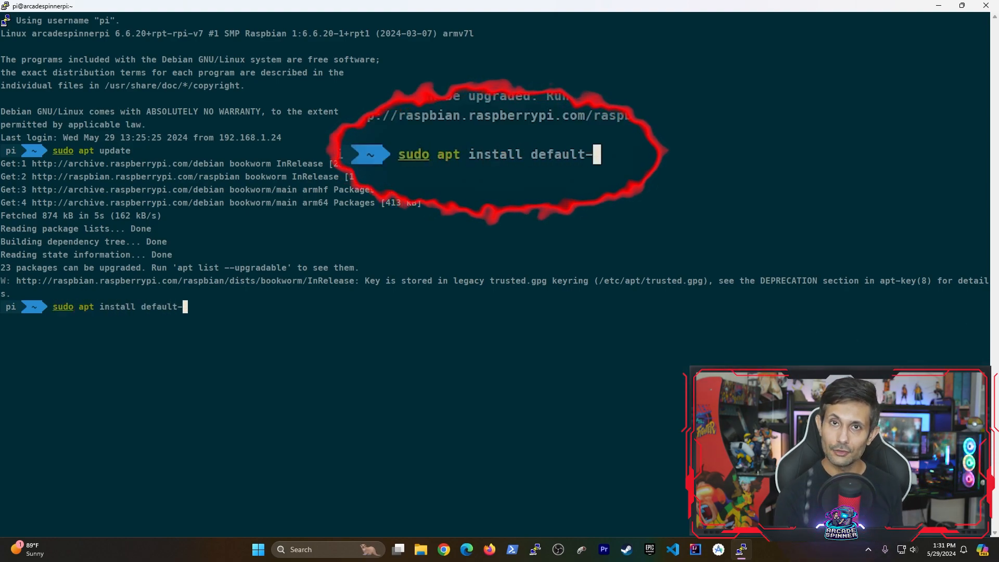
pyautogui.press('Return')
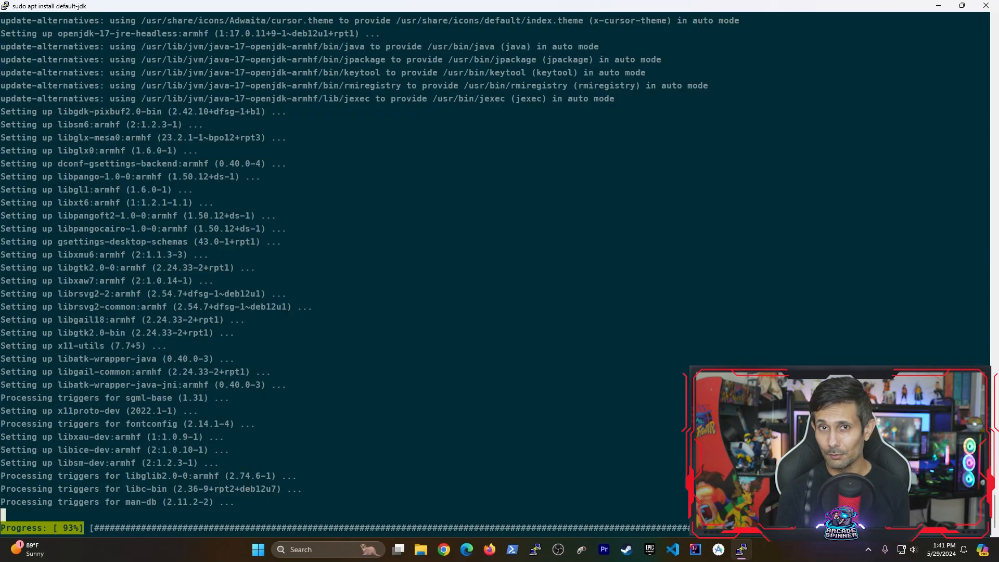
# Check the Java version with java -version, confirming OpenJDK 17.0.11
pyautogui.write('java')
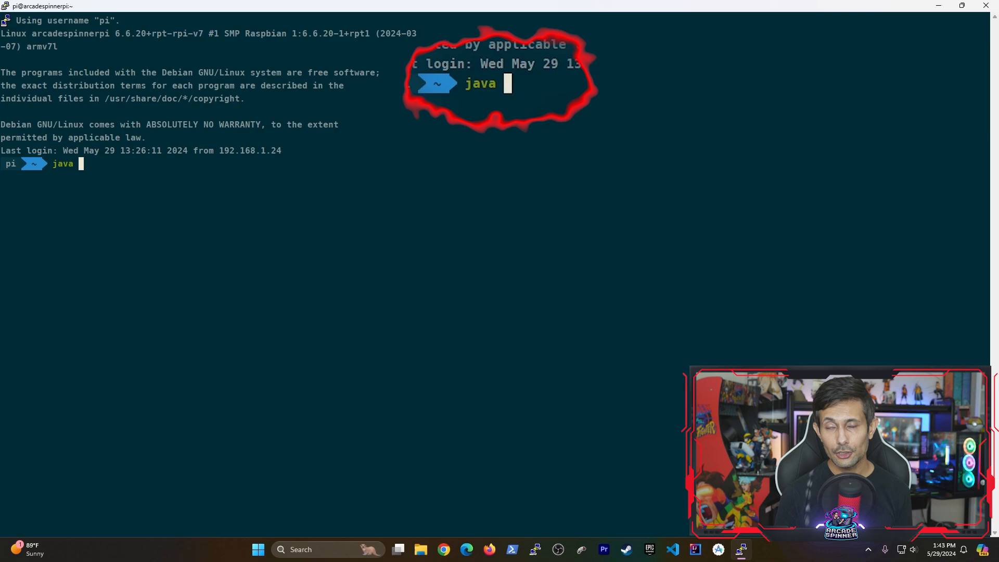
pyautogui.write('-version')
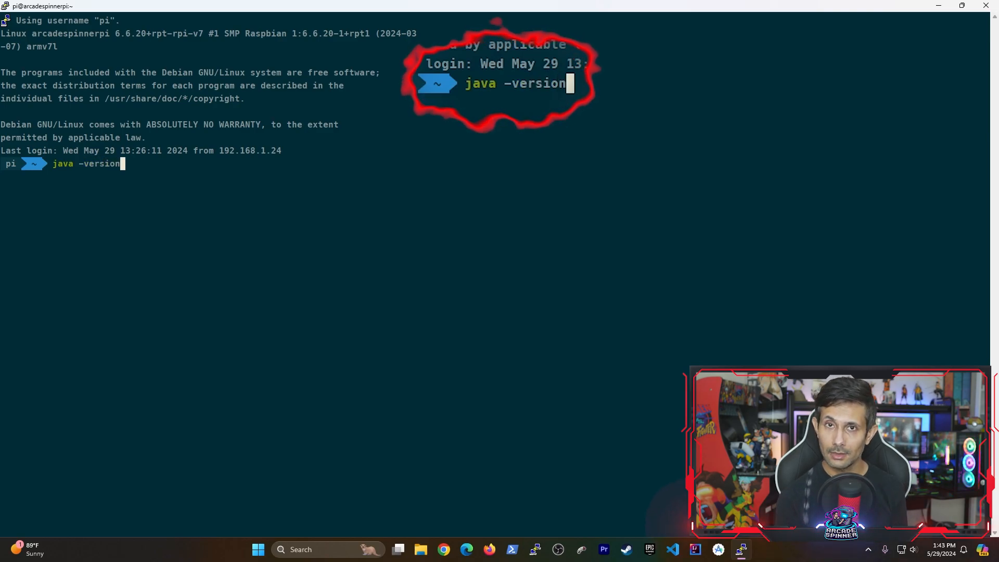
pyautogui.press('Return')
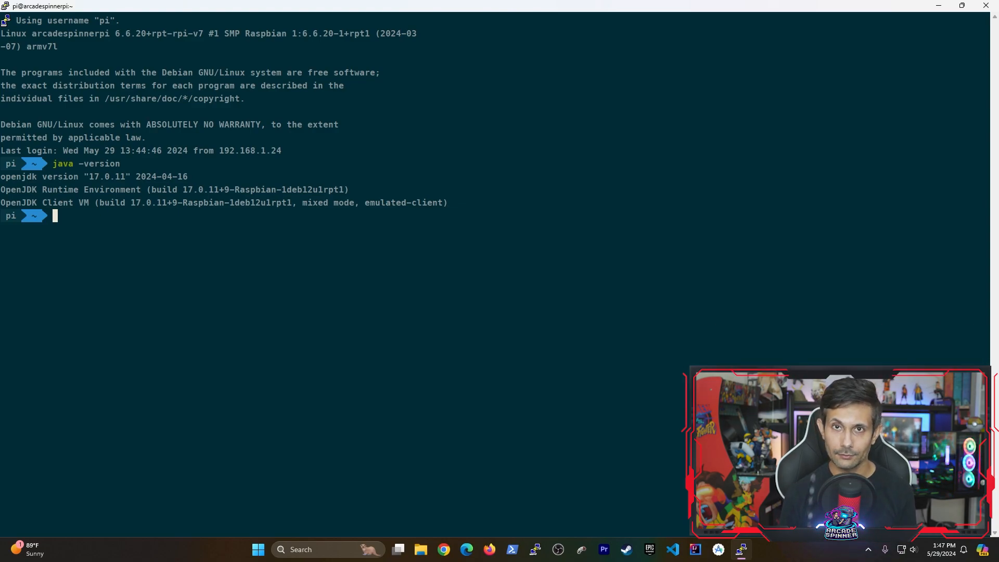
# List Java alternatives with sudo update-alternatives --config java and keep the OpenJDK 17 choice
pyautogui.write('sudo a')
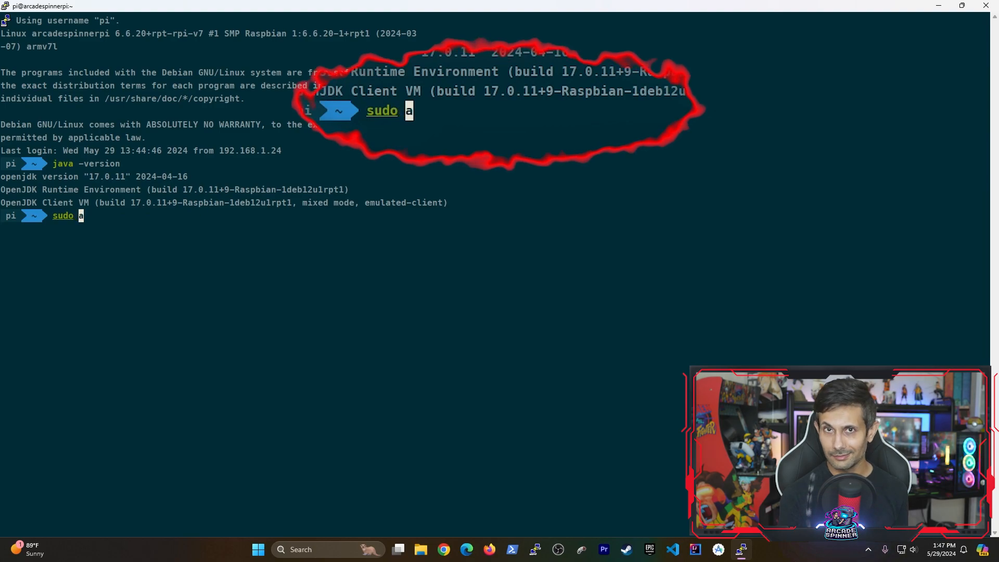
pyautogui.write('update-al')
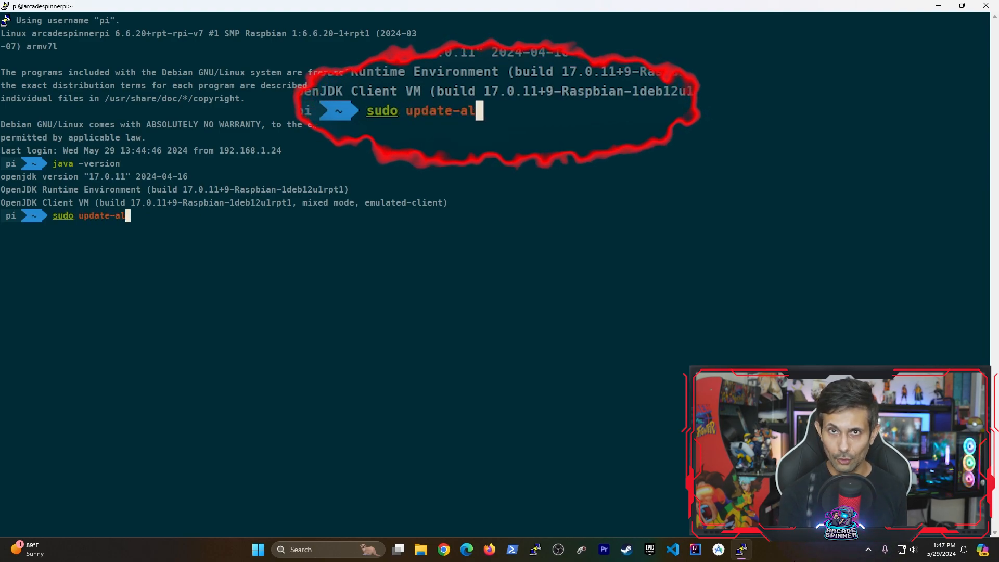
pyautogui.write('ternatives')
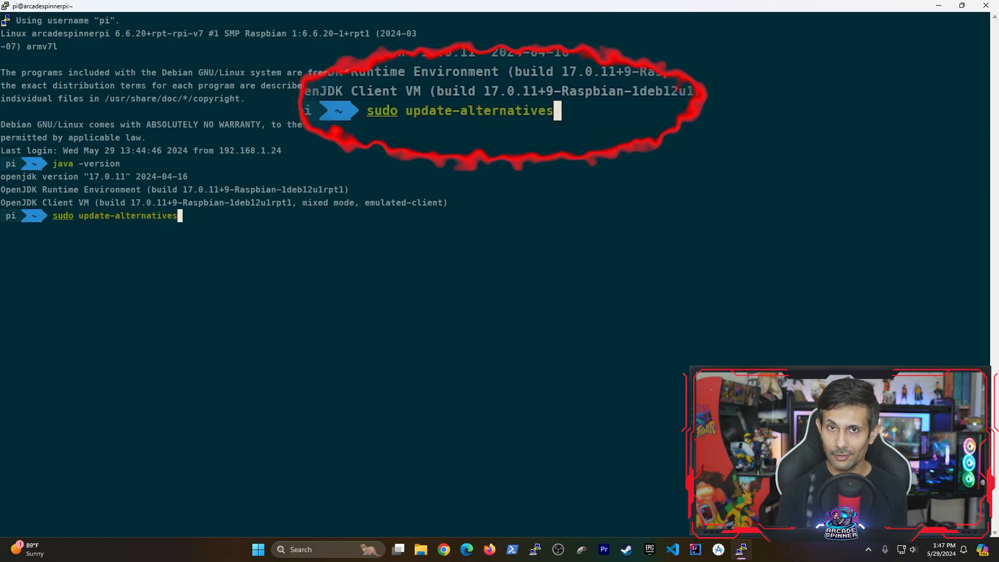
pyautogui.write('--co')
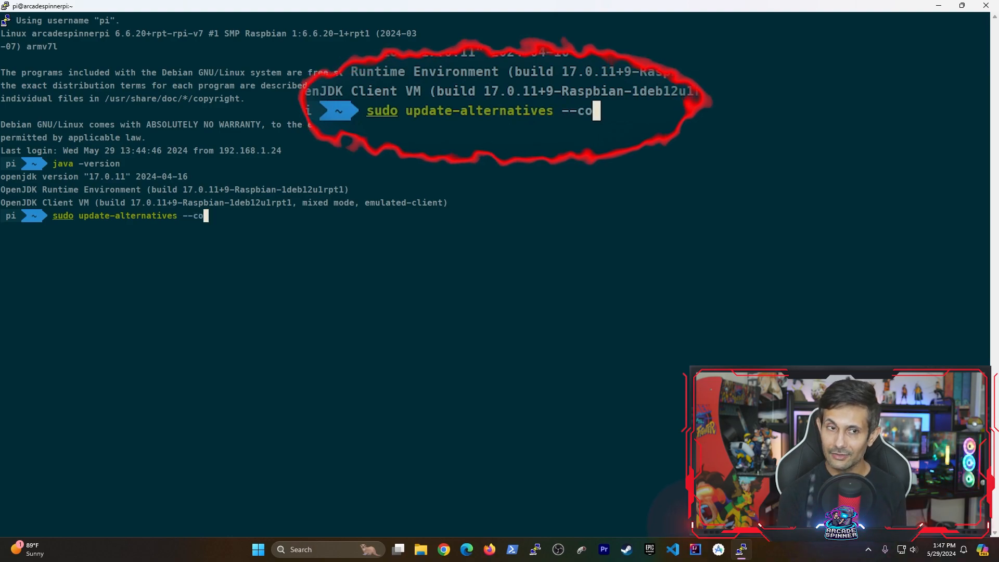
pyautogui.write('nfig java')
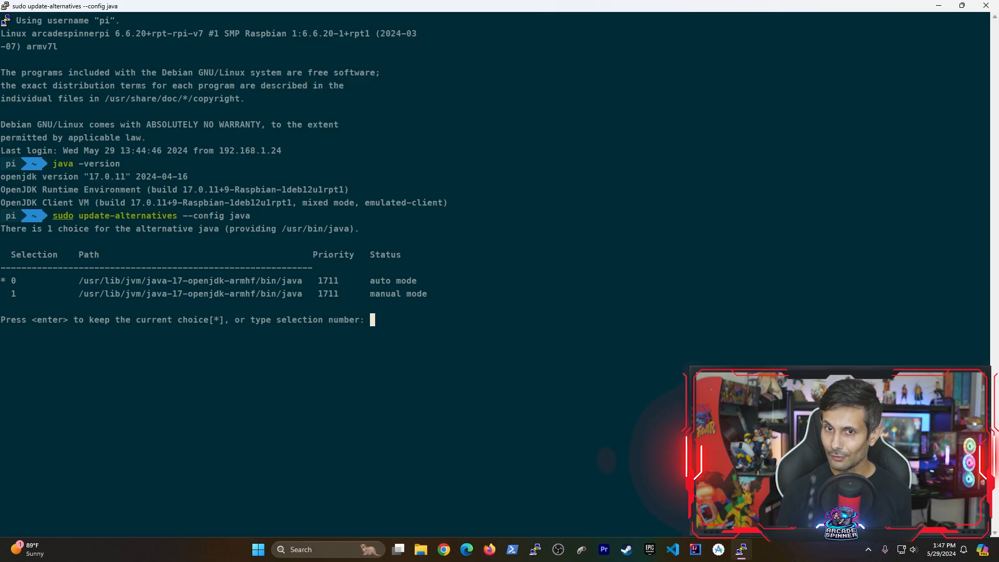
pyautogui.press('Return')
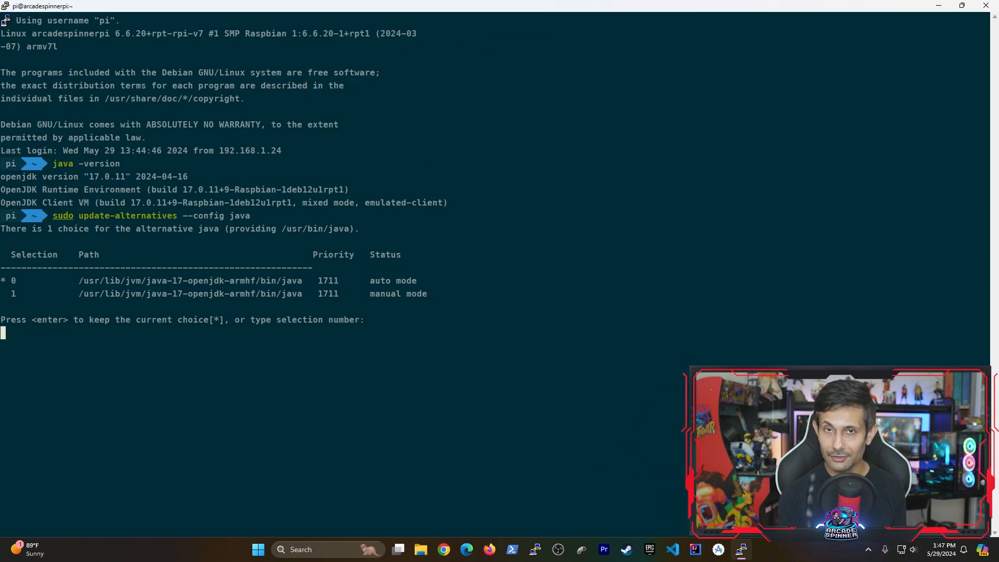
pyautogui.press('Return')
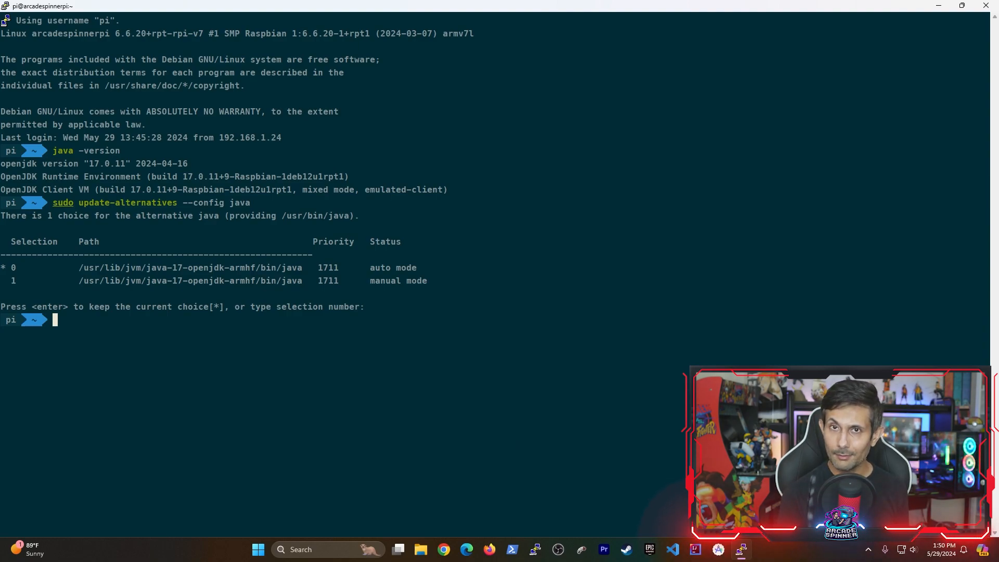
# Add JAVA_HOME="/usr/lib/jvm/java-17-openjdk-armhf/bin/java" to /etc/environment in nano and save
pyautogui.write('sudo nano')
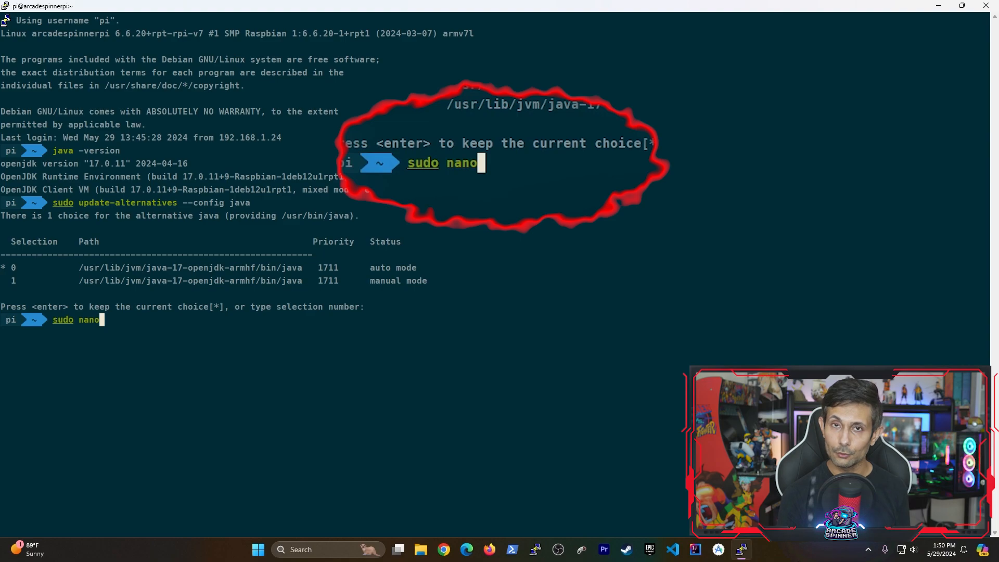
pyautogui.write('/etc/environment')
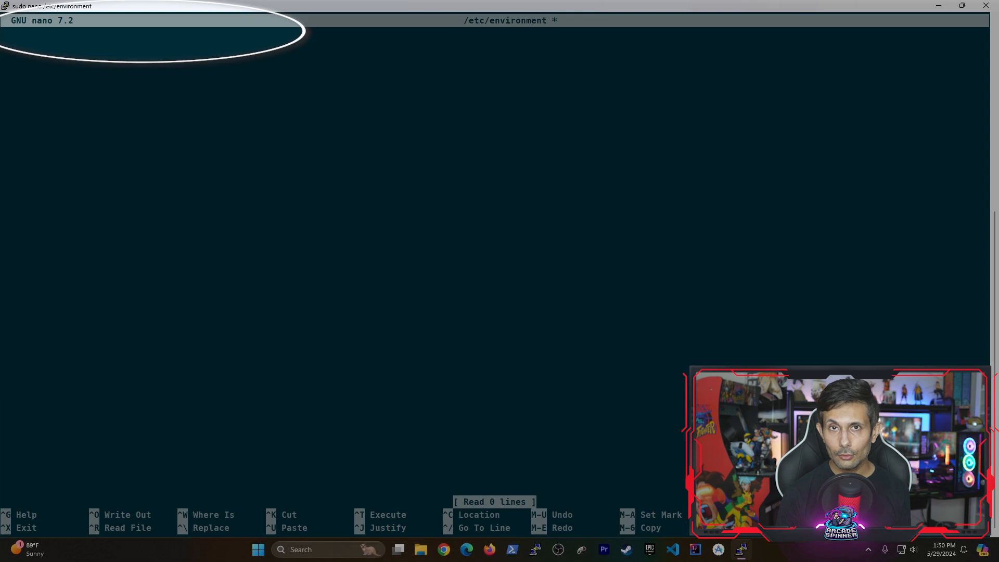
pyautogui.write('JAVA_HOM')
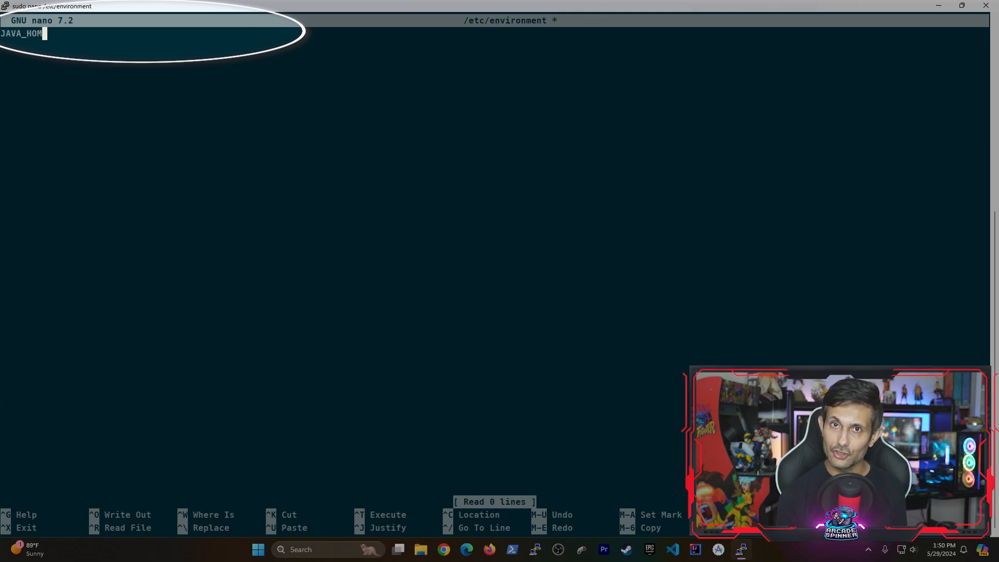
pyautogui.write('E="')
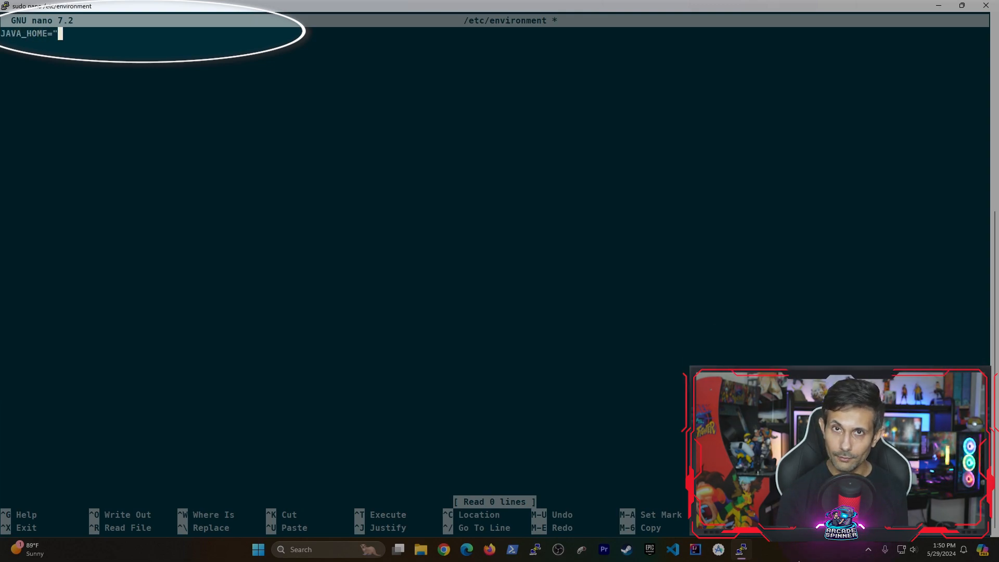
pyautogui.write('/usr/lib/jvm/java-17-openjdk-armhf/bin/java"')
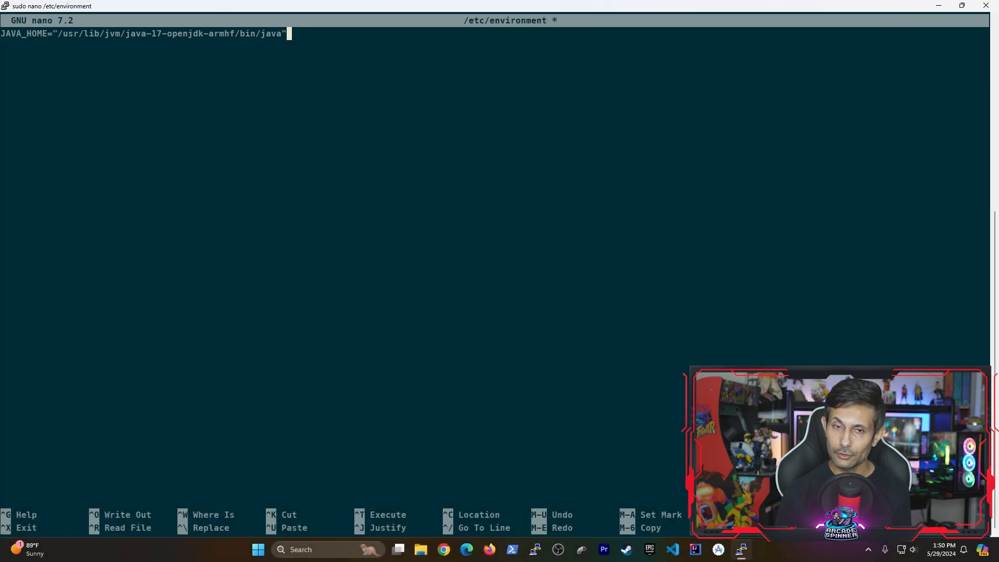
pyautogui.press('ctrl+x')
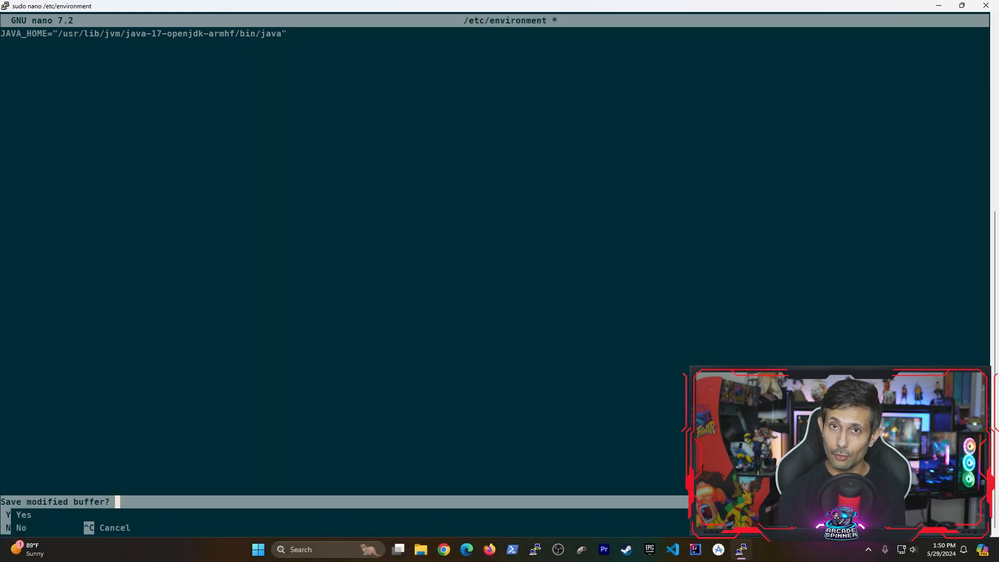
pyautogui.press('y')
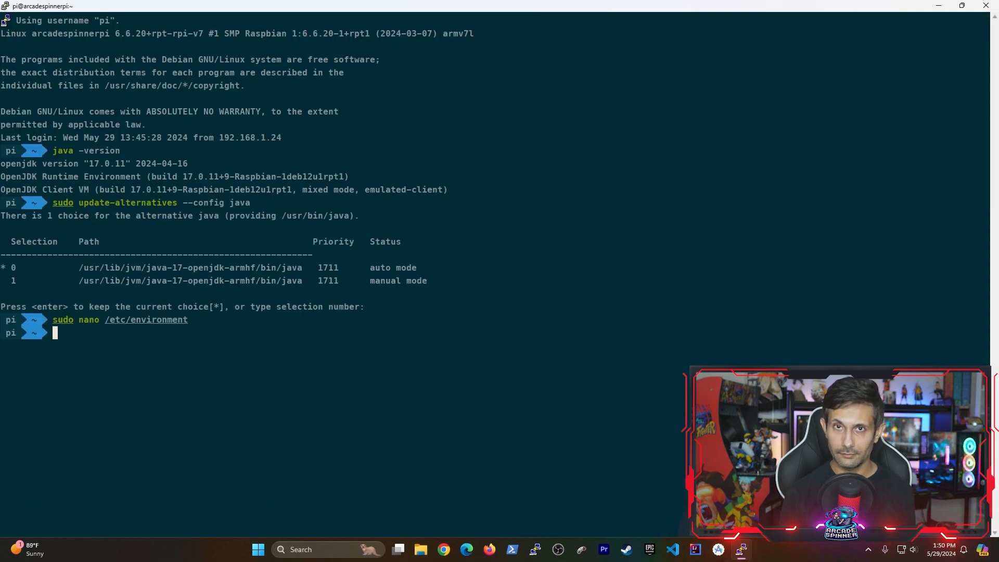
# Reboot the Raspberry Pi with sudo reboot and log back in
pyautogui.write('sudo reboot')
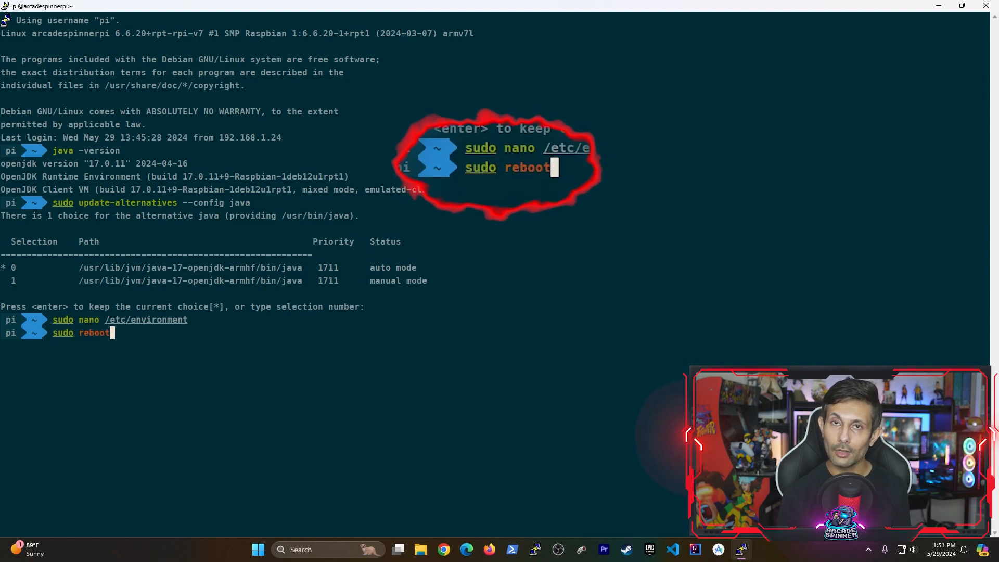
pyautogui.press('Return')
pyautogui.write('echo')
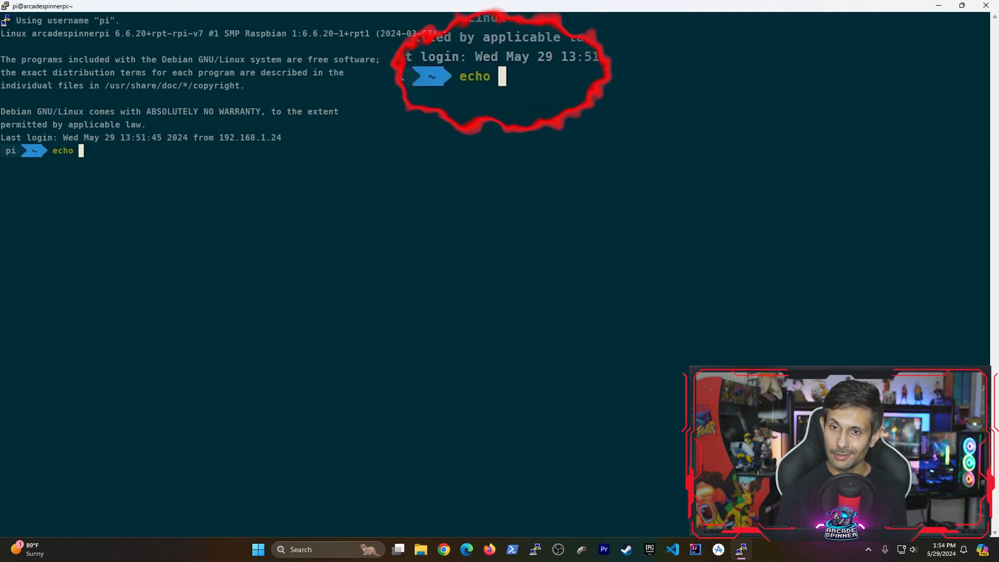
# Echo $JAVA_HOME to print /usr/lib/jvm/java-17-openjdk-armhf/bin/java
pyautogui.write('$')
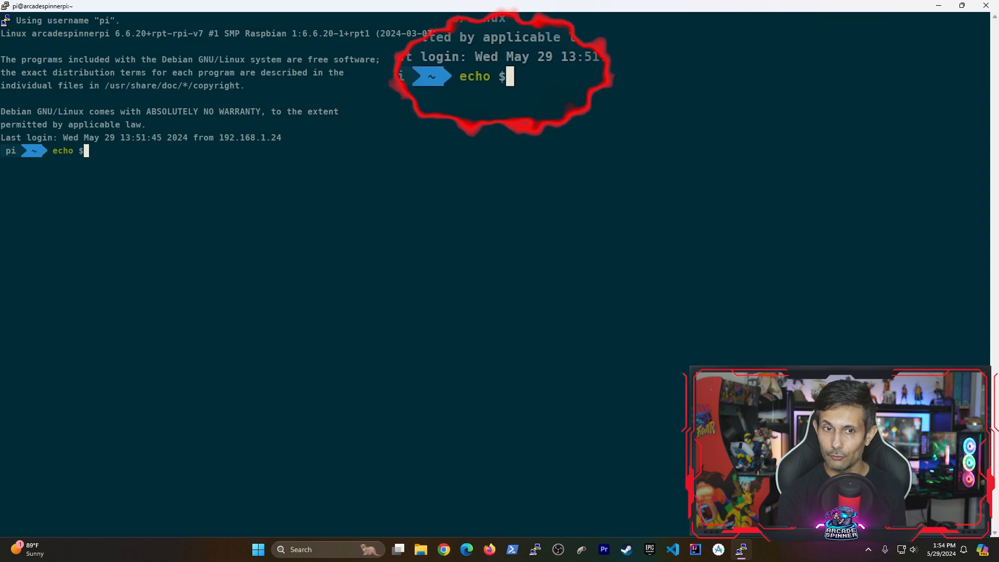
pyautogui.write('$JAVA_HO')
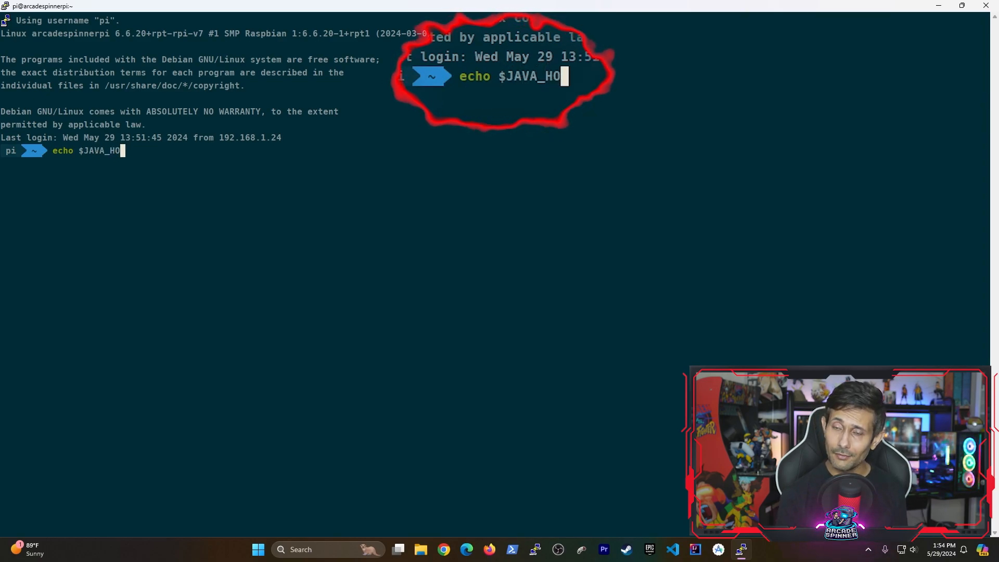
pyautogui.press('Return')
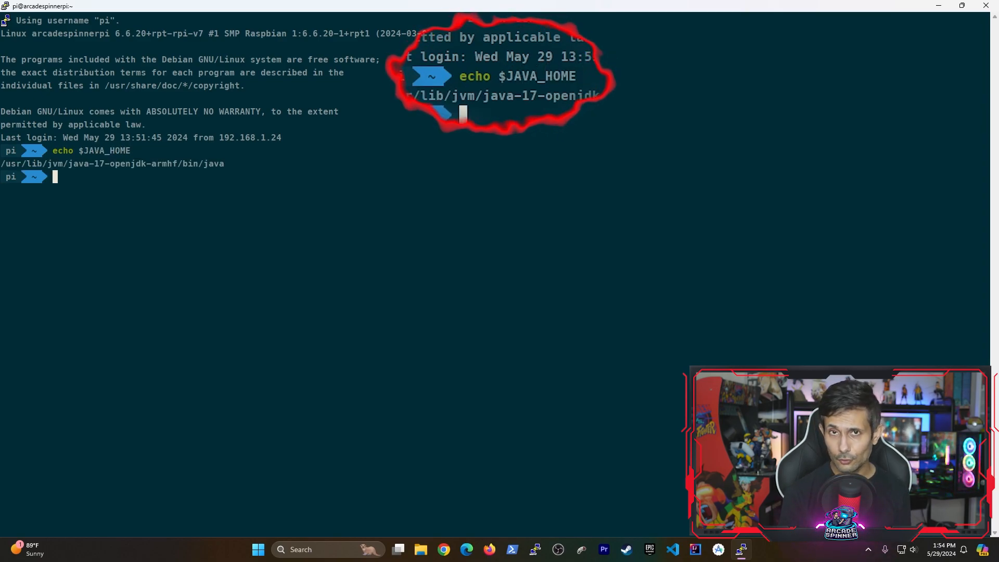